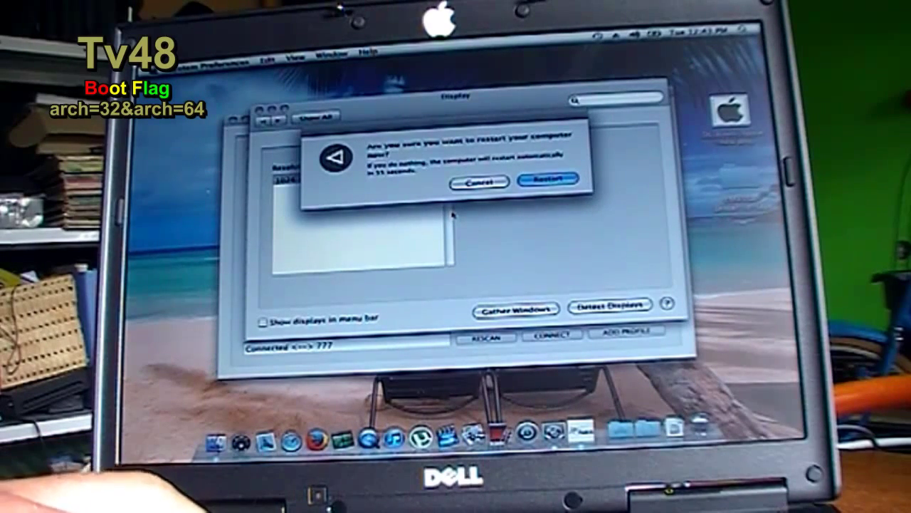
Confirm 'Restart' in the 'Are you sure you want to restart your computer now?' dialog.
{"action": "left_click", "coordinate": [546, 179]}
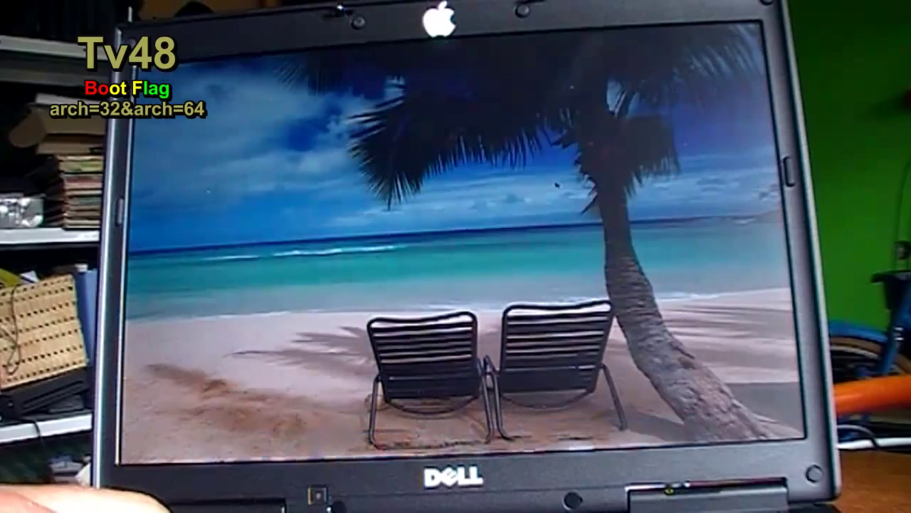